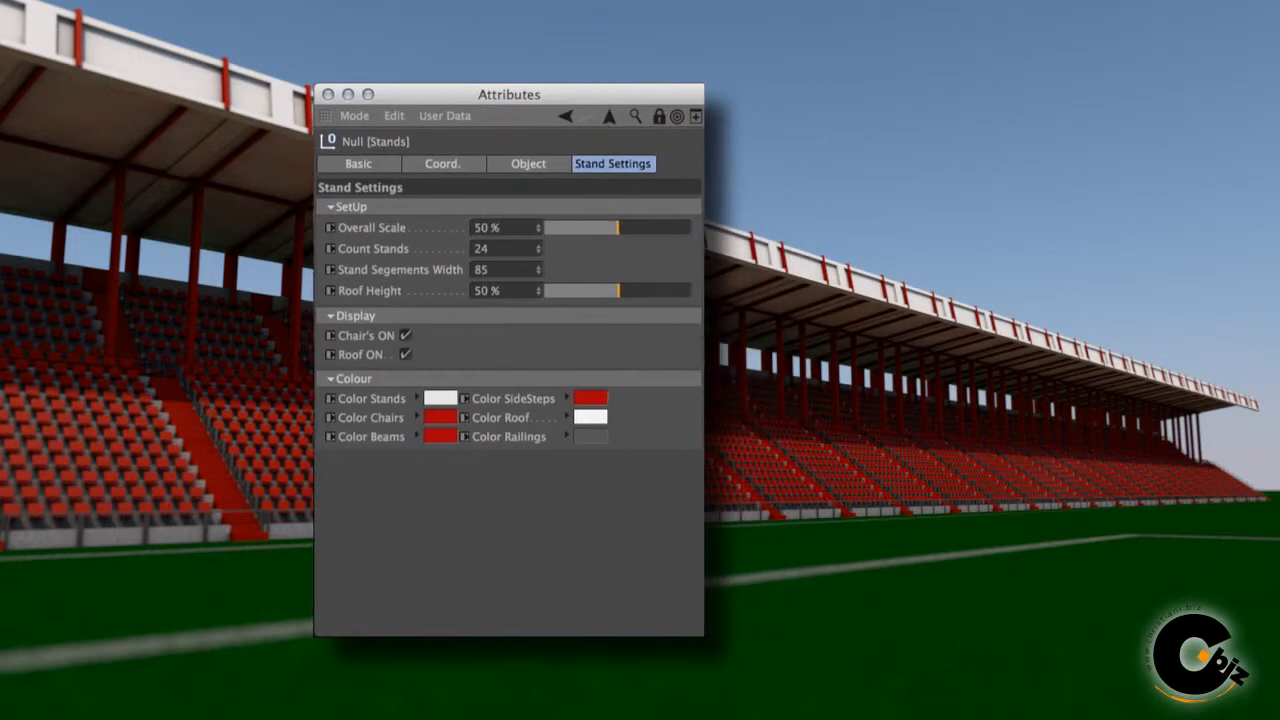
Close the preview window to show the Cbiz.Stands scene in the perspective viewport.
{"action": "left_click_drag", "start_coordinate": [508, 94], "coordinate": [449, 94]}
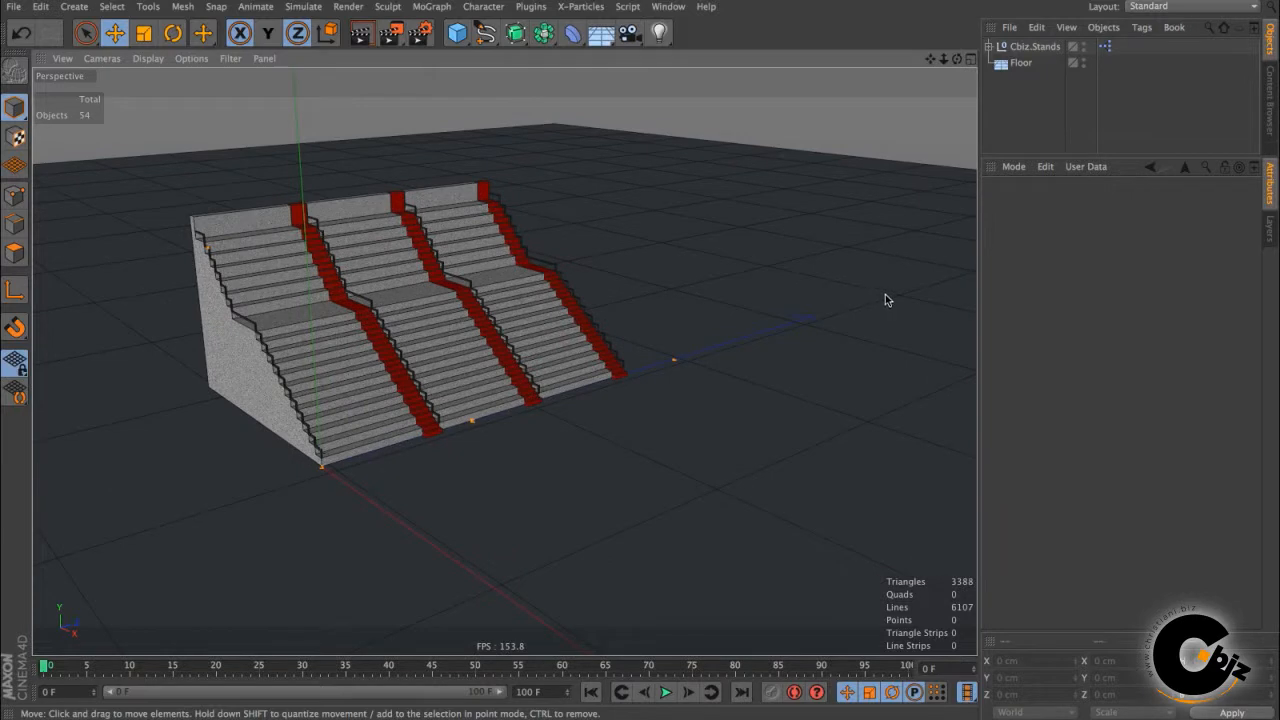
{"action": "left_click_drag", "start_coordinate": [885, 300], "coordinate": [647, 341]}
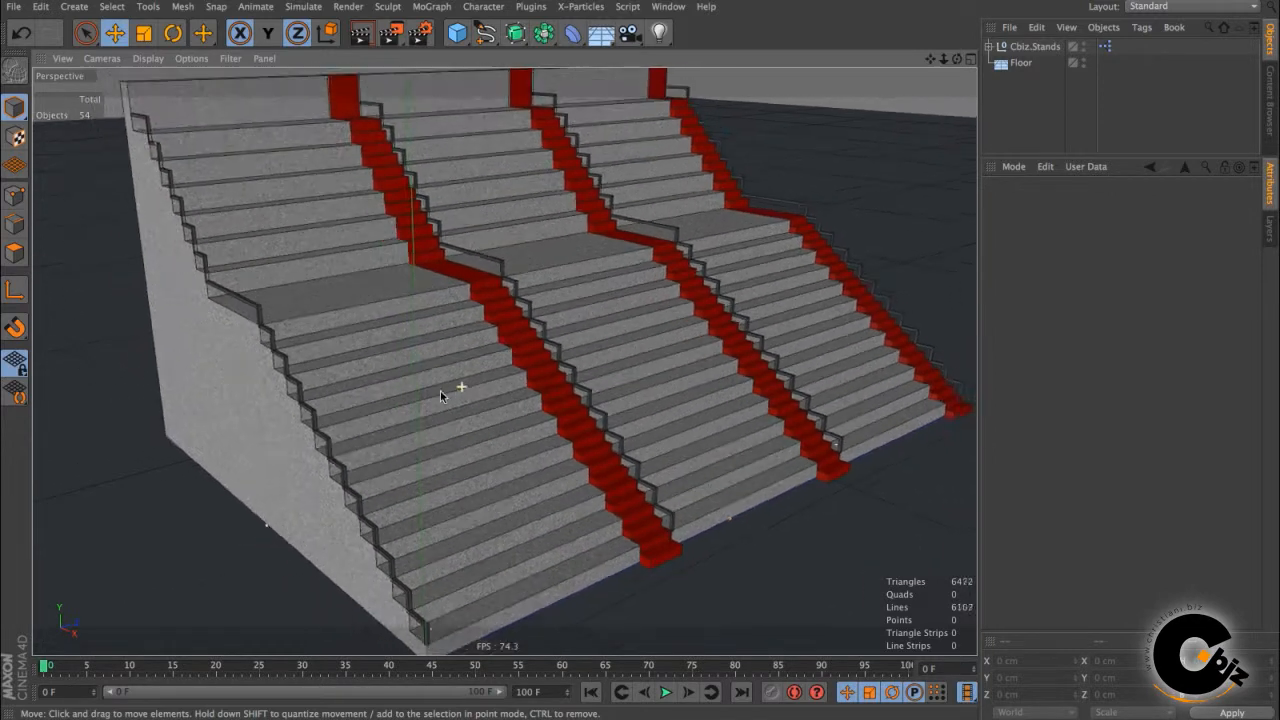
{"action": "left_click_drag", "start_coordinate": [460, 388], "coordinate": [505, 360]}
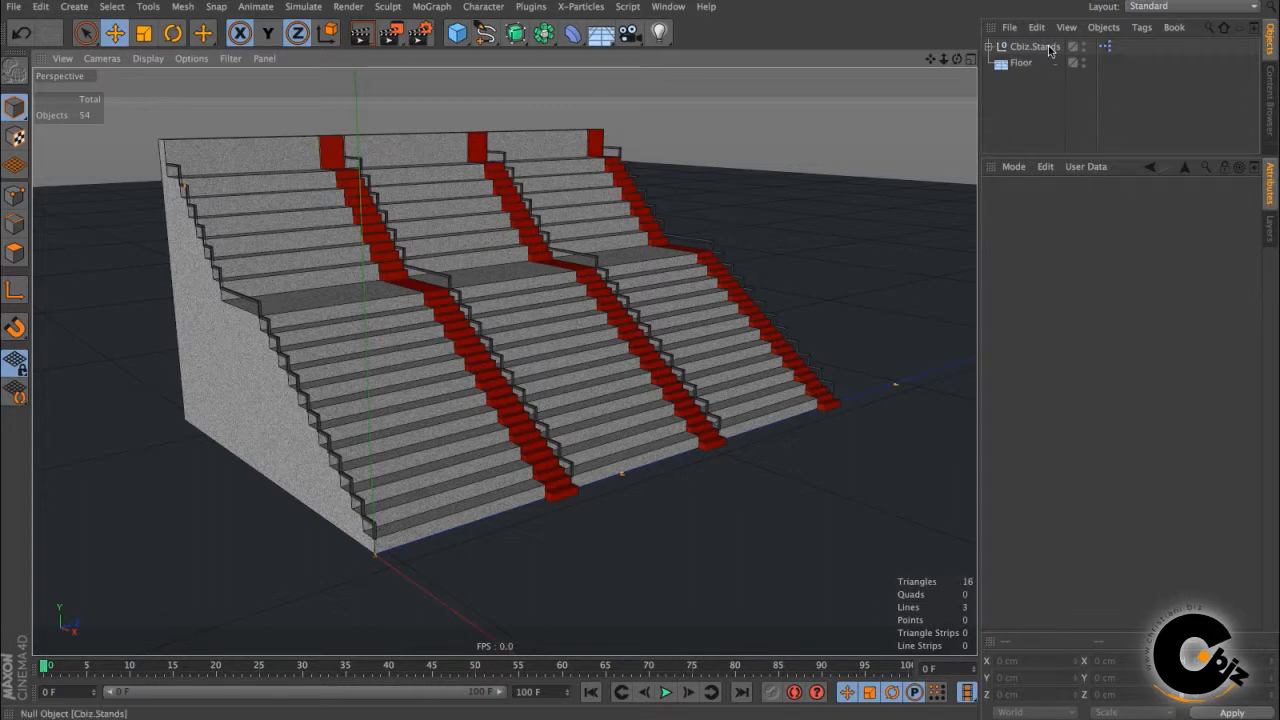
Select Cbiz.Stands and try overall scales of 98%, 23%, 100% and above, ending near 51%.
{"action": "left_click", "coordinate": [1035, 46]}
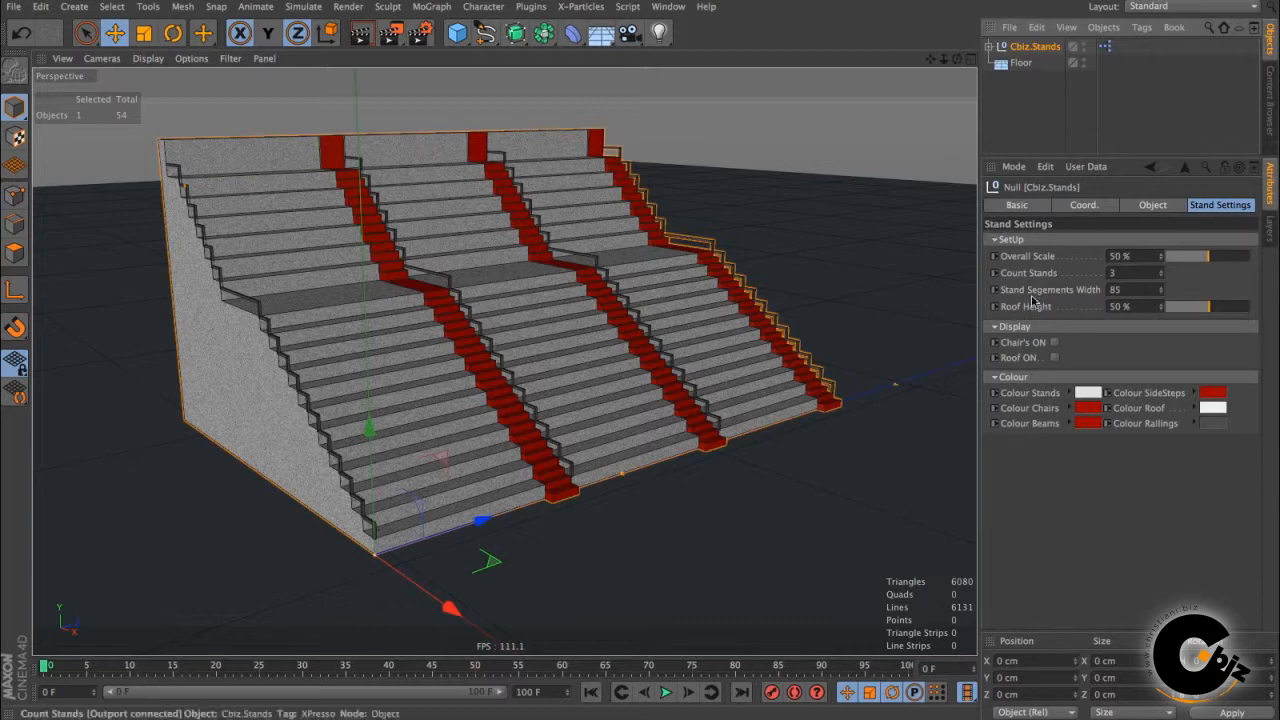
{"action": "left_click_drag", "start_coordinate": [1190, 256], "coordinate": [1248, 256]}
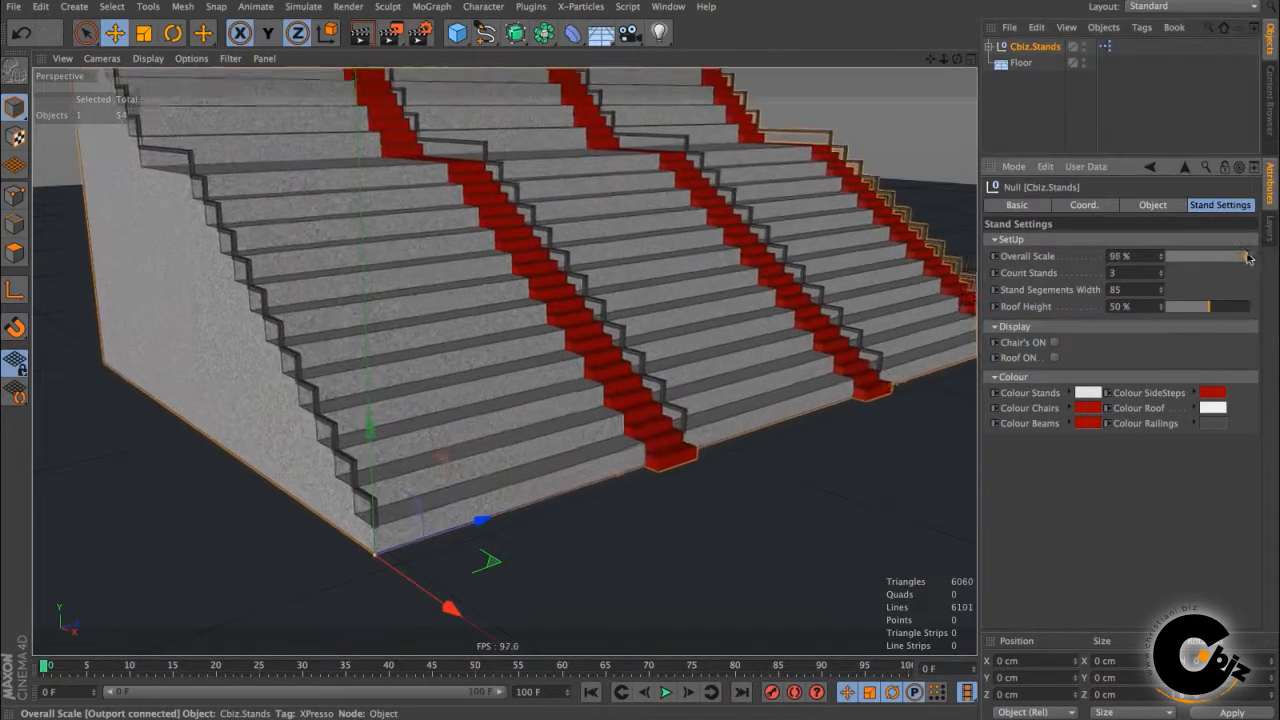
{"action": "left_click_drag", "start_coordinate": [1245, 256], "coordinate": [1180, 256]}
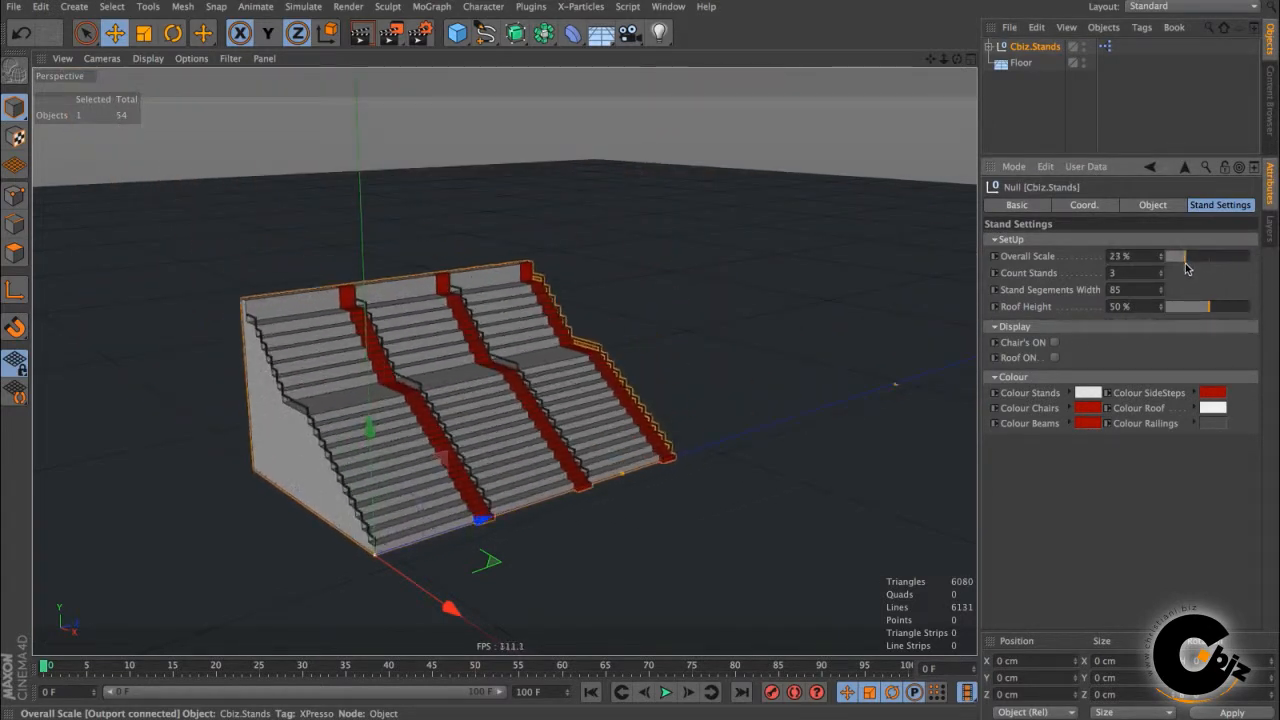
{"action": "left_click_drag", "start_coordinate": [1175, 256], "coordinate": [1255, 256]}
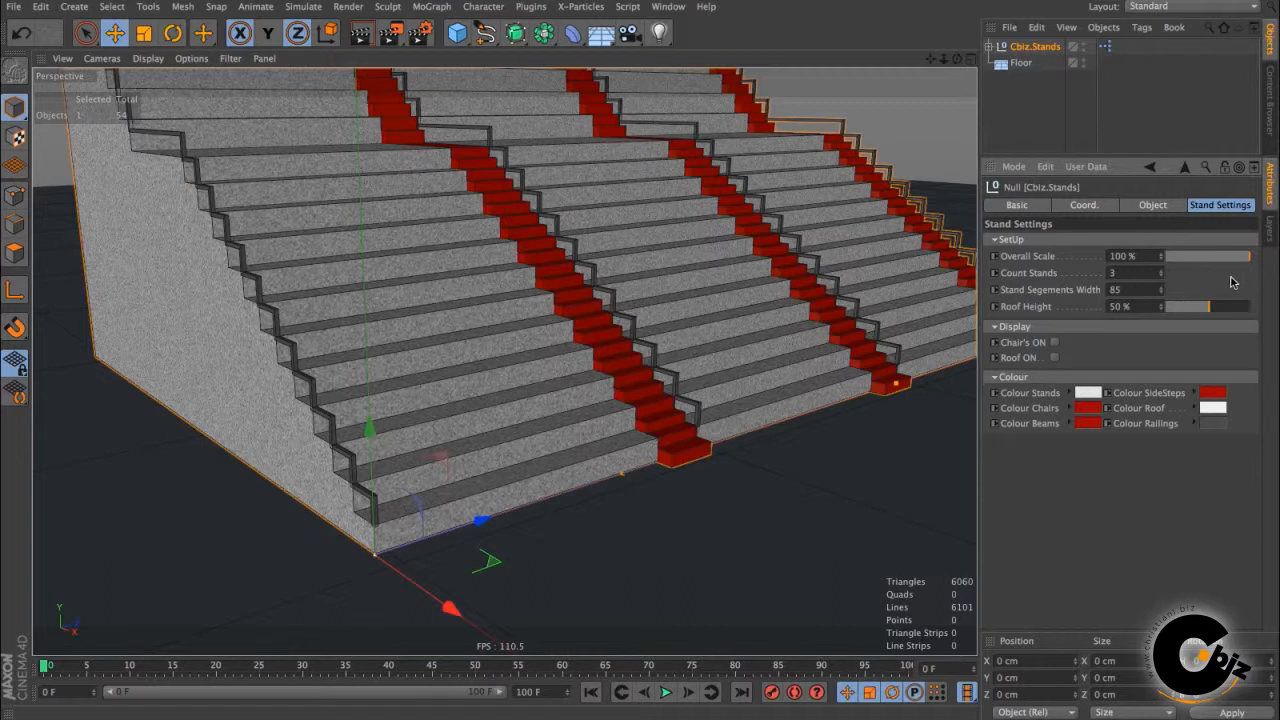
{"action": "mouse_move", "coordinate": [1160, 258]}
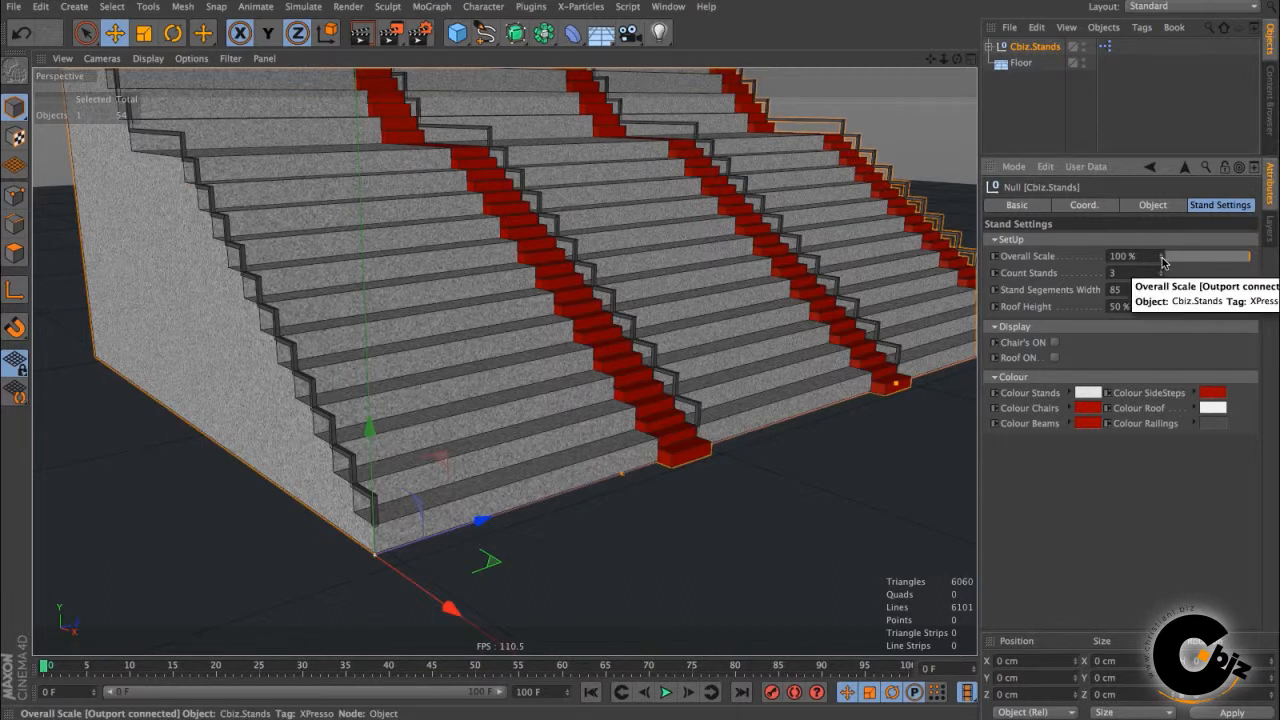
{"action": "left_click_drag", "start_coordinate": [1150, 256], "coordinate": [1240, 256]}
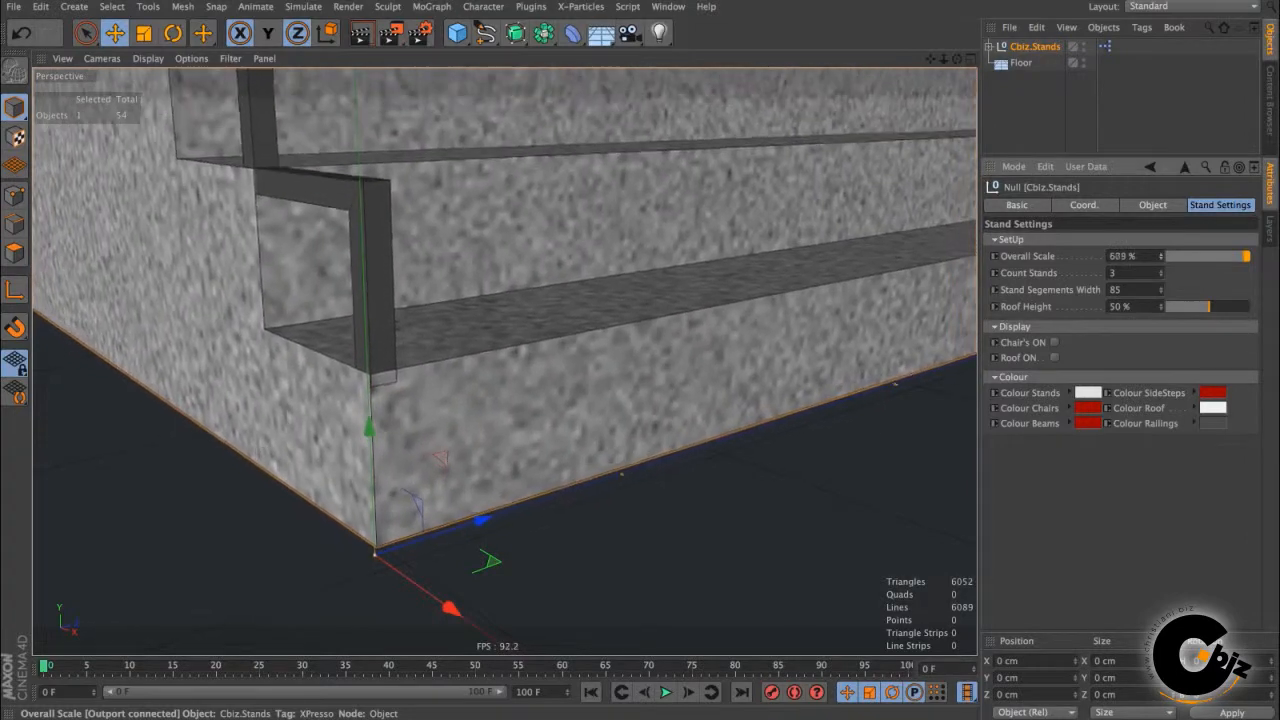
{"action": "left_click_drag", "start_coordinate": [1230, 256], "coordinate": [1180, 256]}
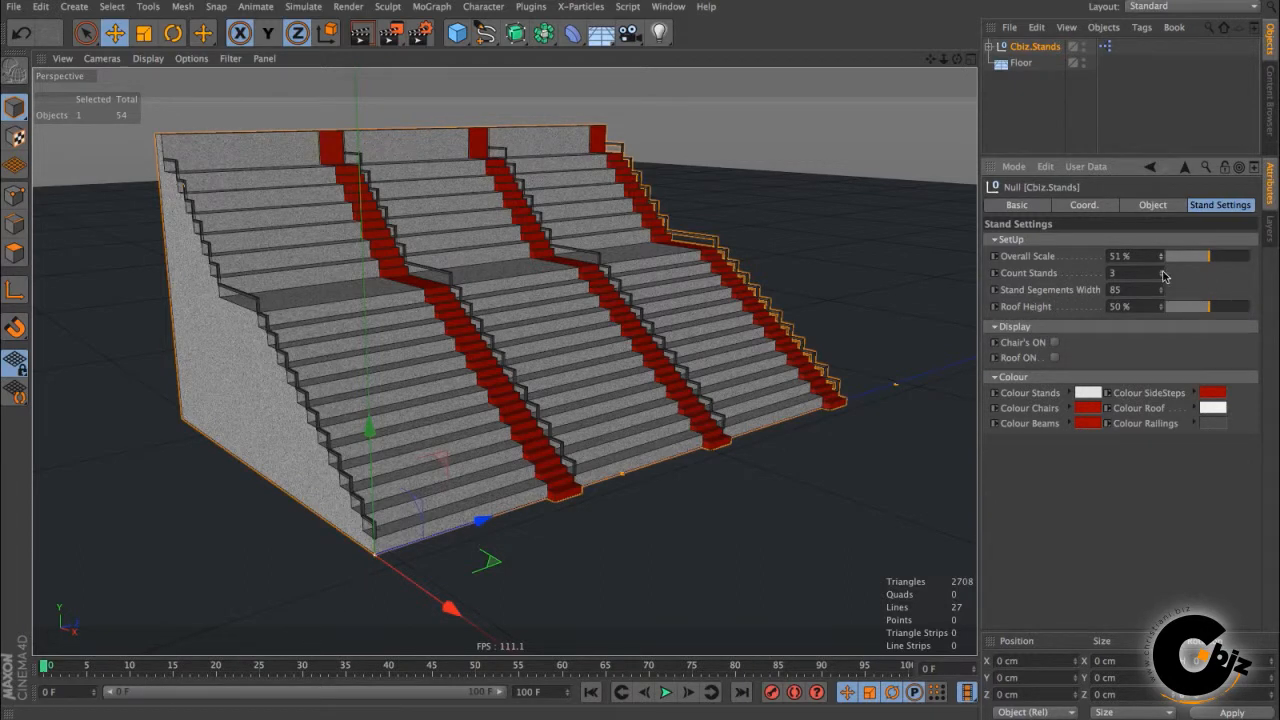
{"action": "mouse_move", "coordinate": [1160, 273]}
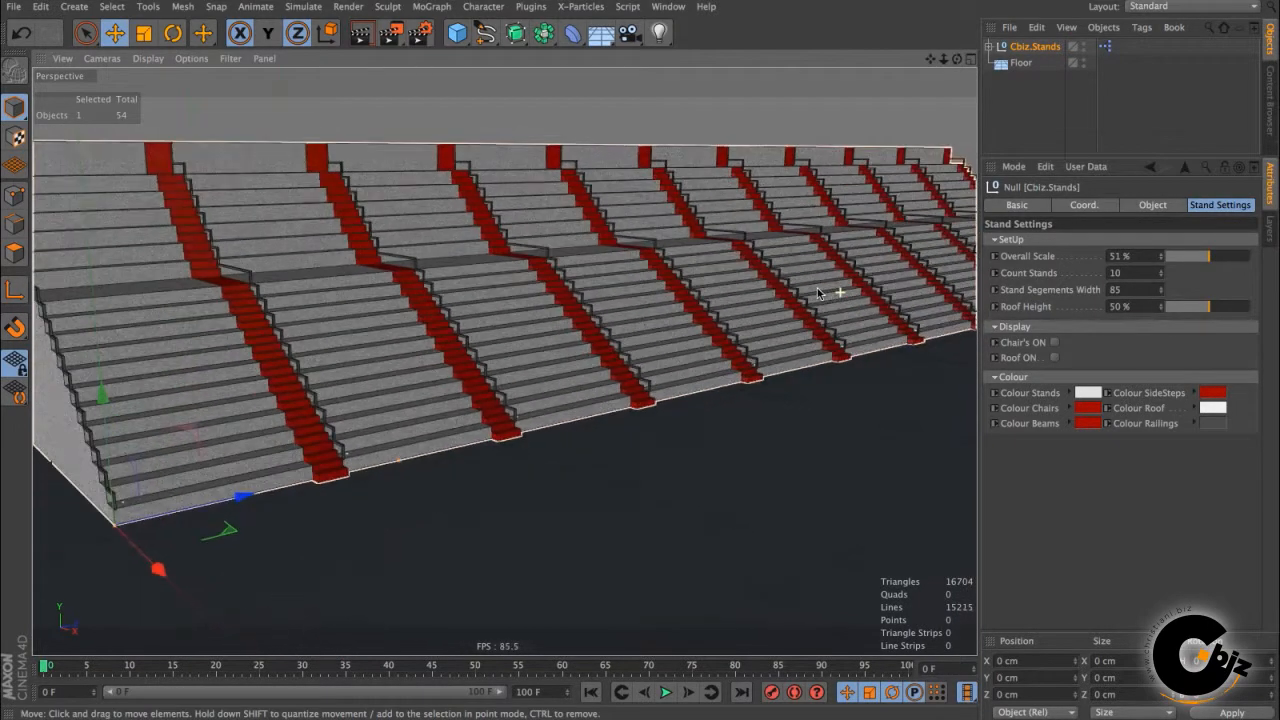
Frame the ten stands and try segment widths 52, 43, 123 and 99, settling at 97.
{"action": "left_click_drag", "start_coordinate": [820, 290], "coordinate": [595, 380]}
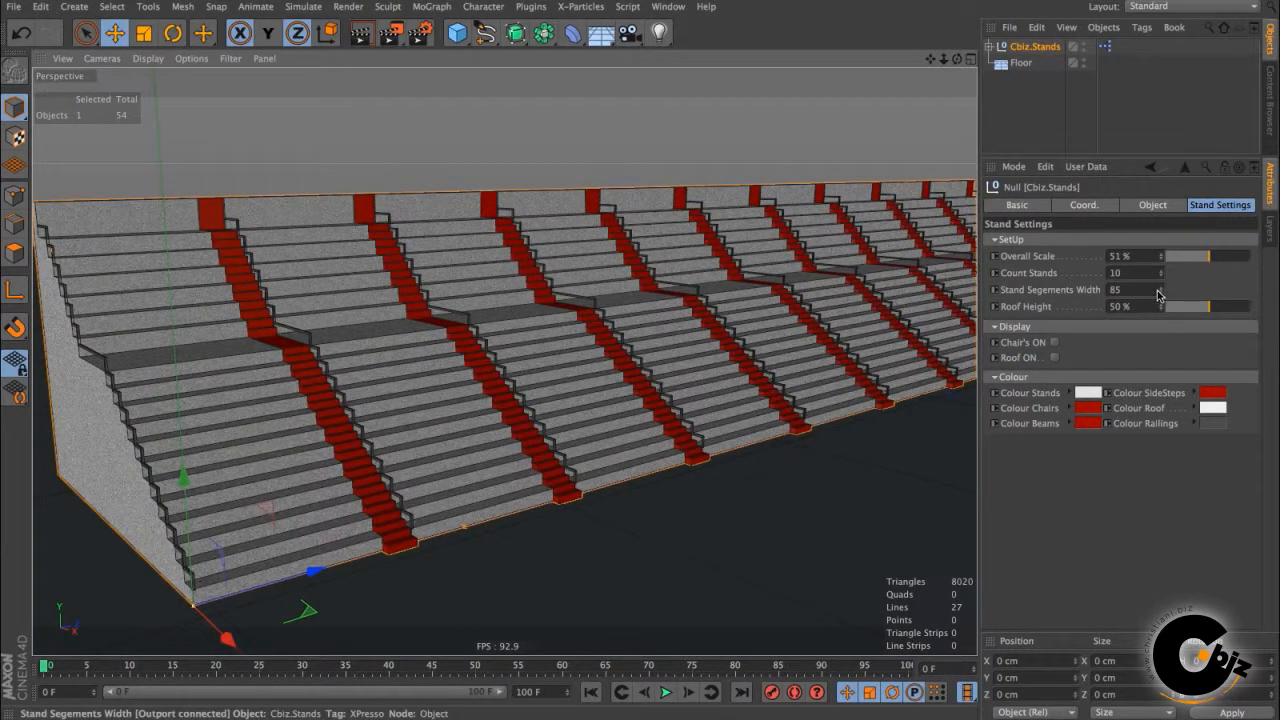
{"action": "left_click_drag", "start_coordinate": [1190, 290], "coordinate": [1130, 290]}
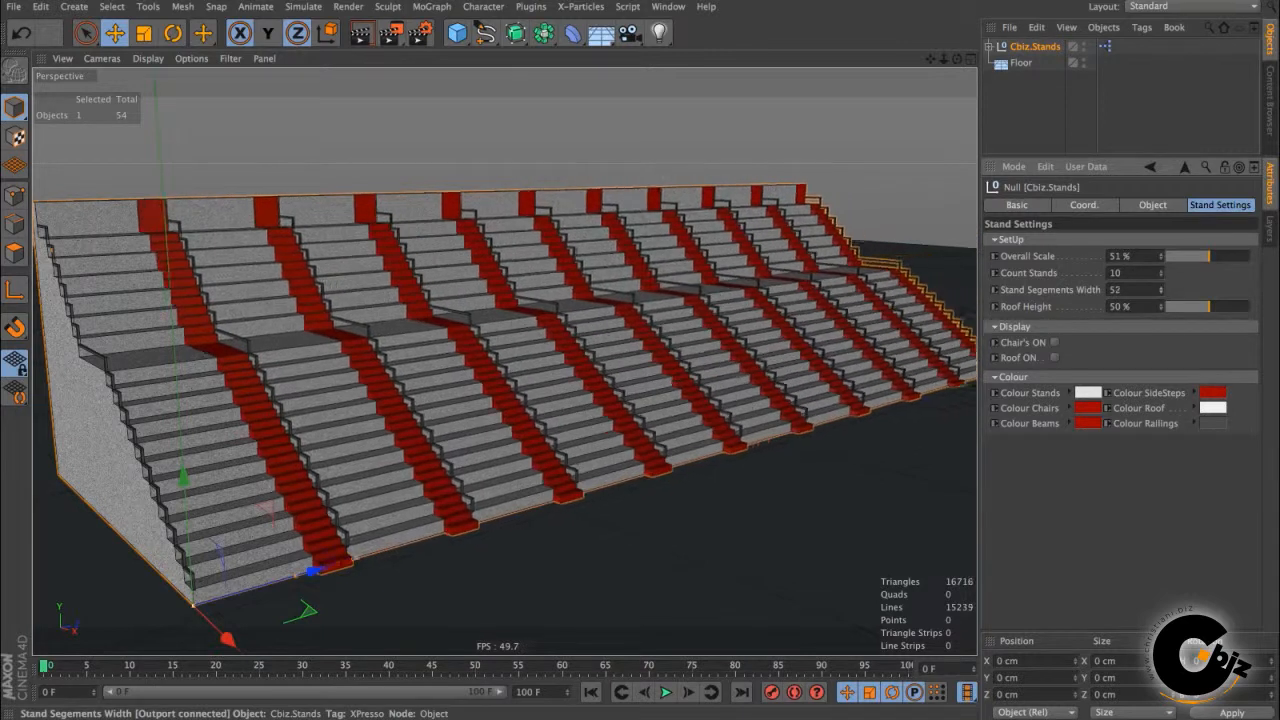
{"action": "left_click_drag", "start_coordinate": [1185, 290], "coordinate": [1150, 290]}
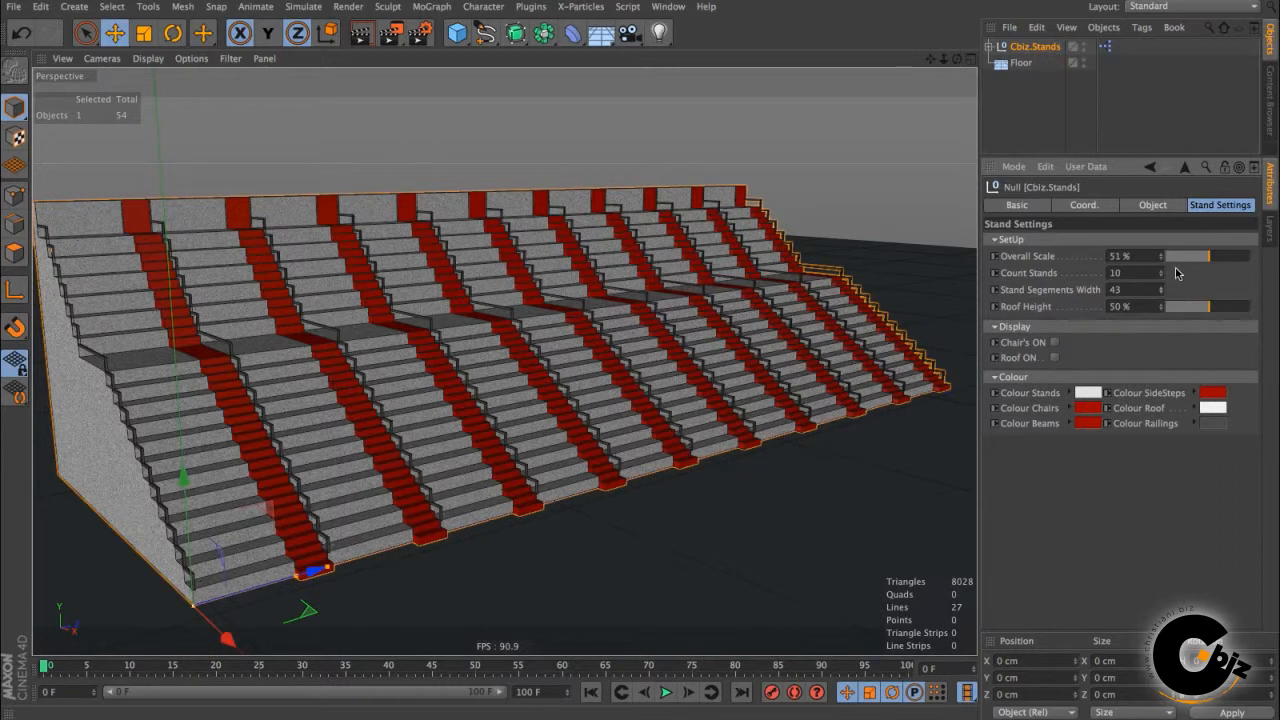
{"action": "left_click_drag", "start_coordinate": [1130, 289], "coordinate": [1200, 289]}
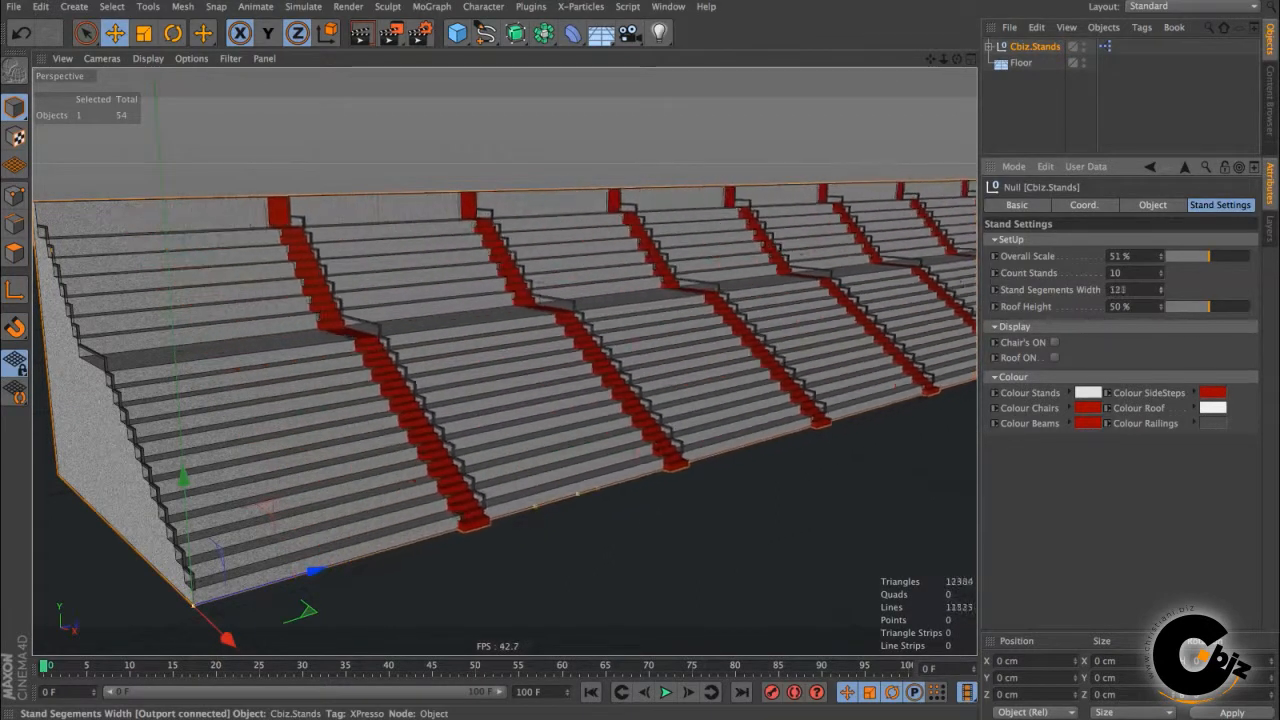
{"action": "left_click_drag", "start_coordinate": [1140, 290], "coordinate": [1160, 290]}
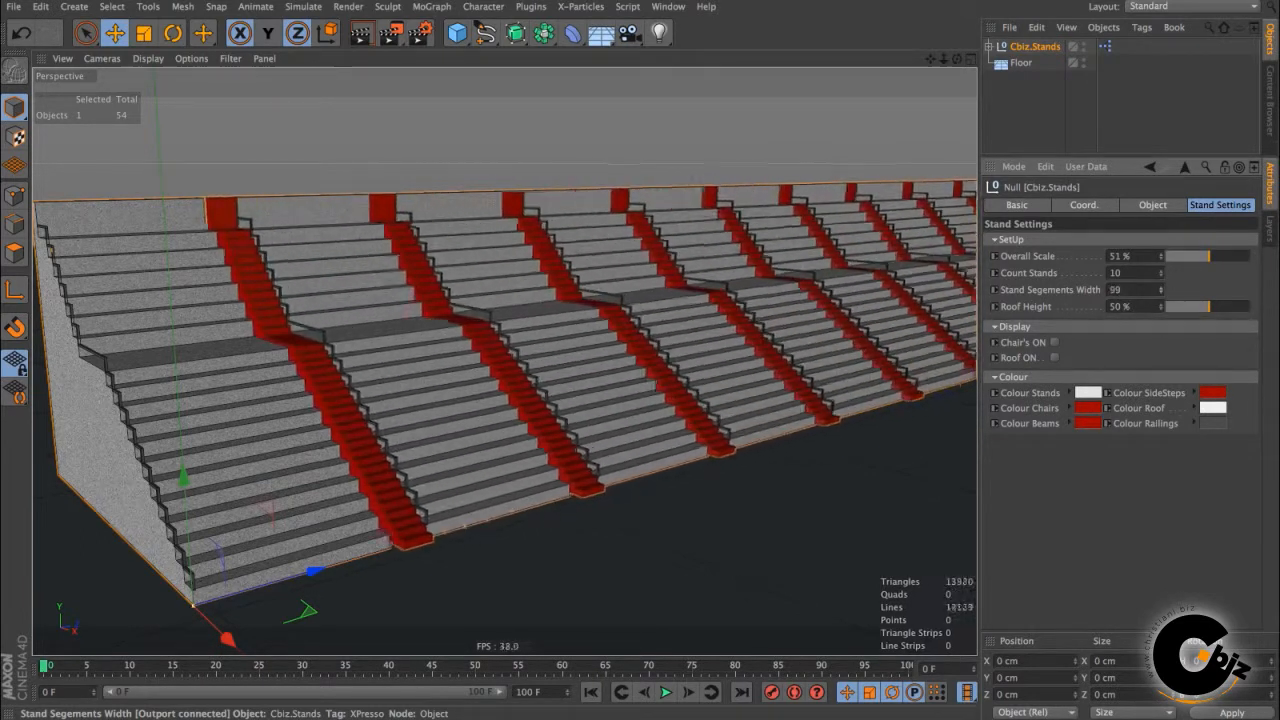
{"action": "left_click_drag", "start_coordinate": [1160, 289], "coordinate": [1163, 289]}
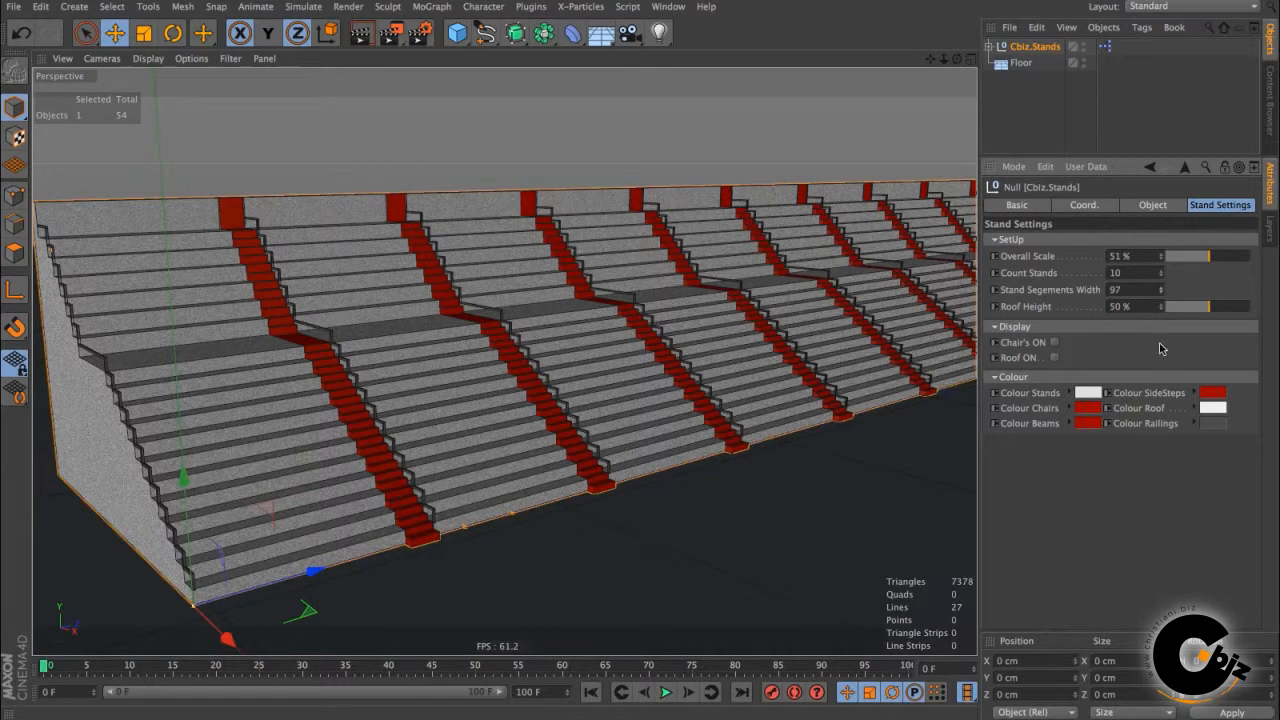
{"action": "mouse_move", "coordinate": [1165, 338]}
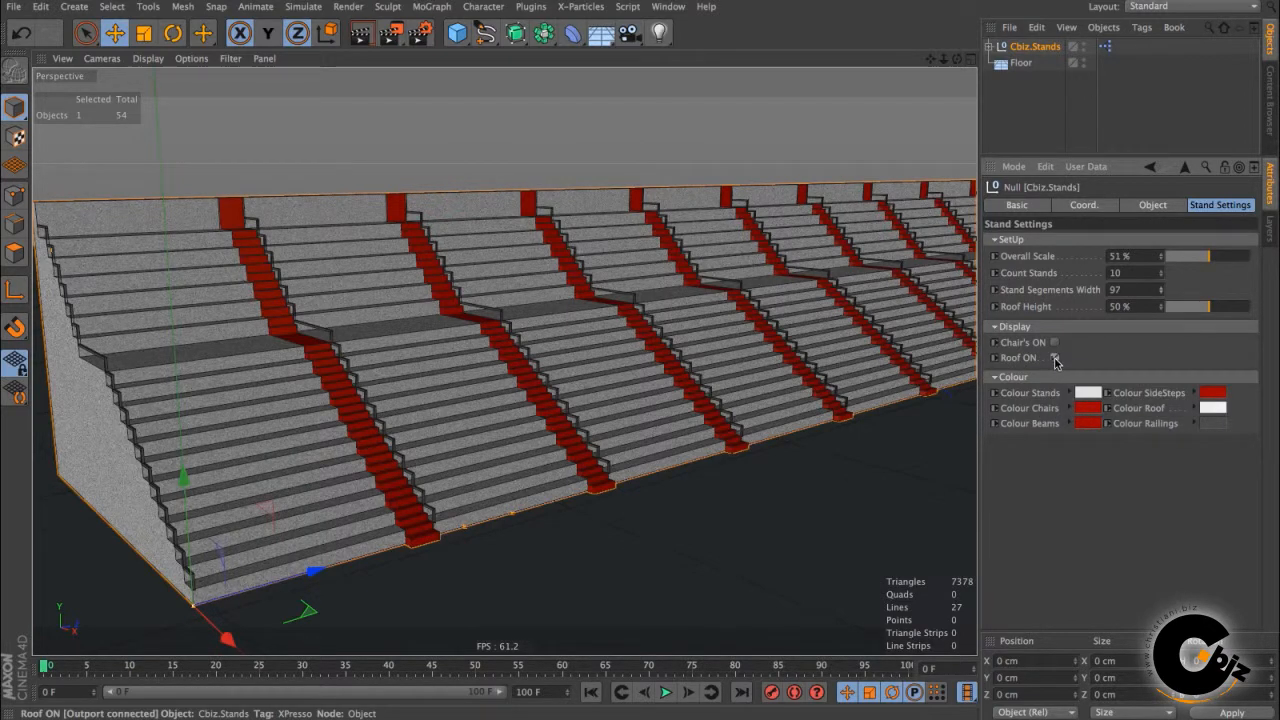
Switch Roof ON and set the roof height to 69%.
{"action": "left_click", "coordinate": [1053, 357]}
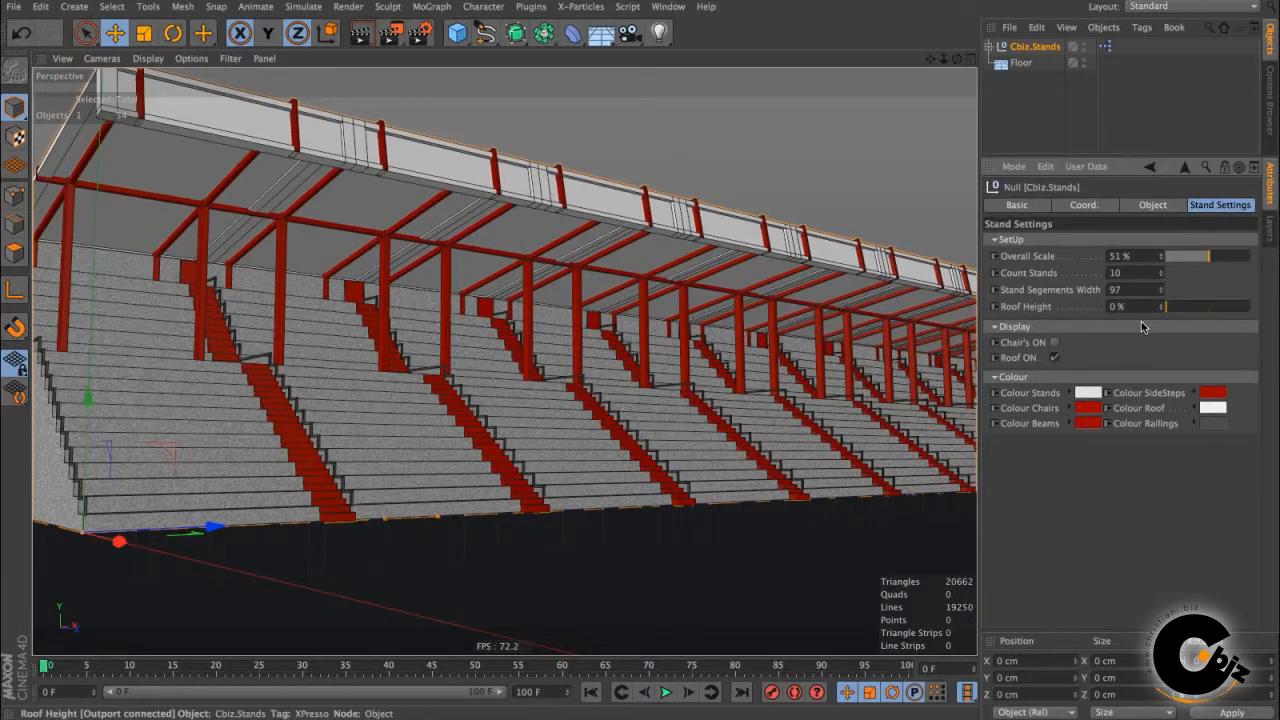
{"action": "left_click_drag", "start_coordinate": [1165, 306], "coordinate": [1250, 306]}
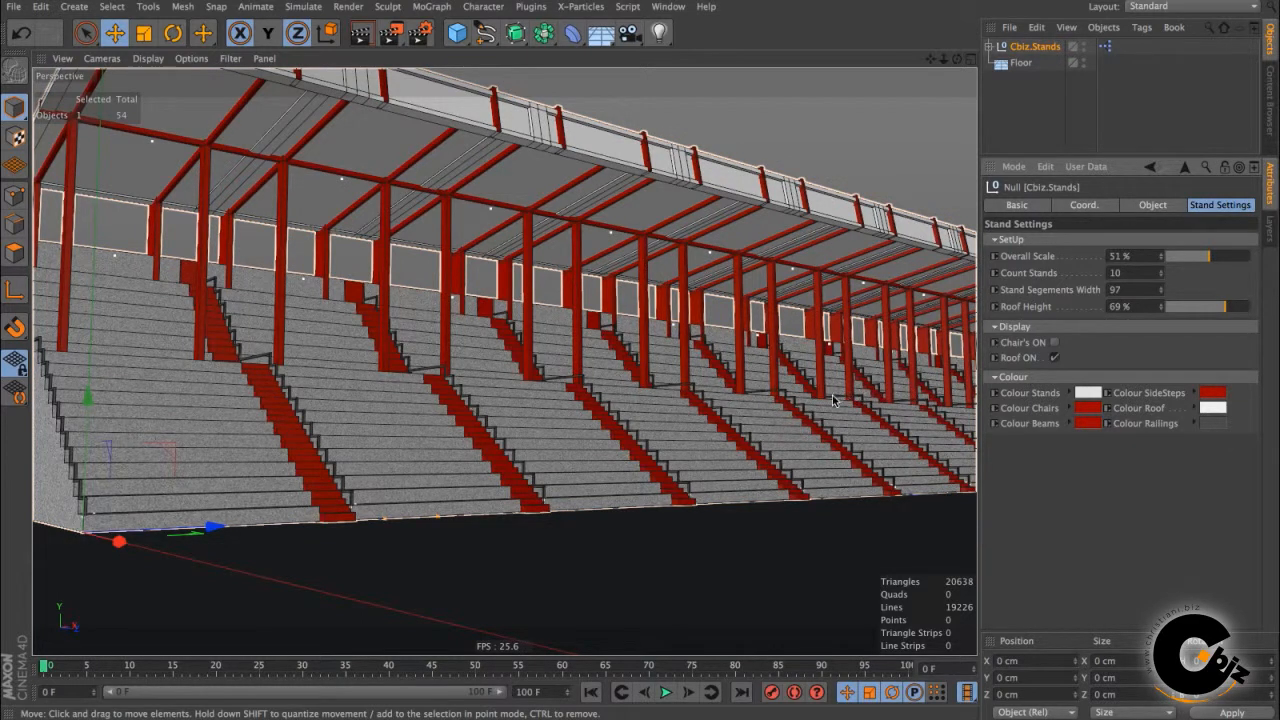
{"action": "mouse_move", "coordinate": [830, 400]}
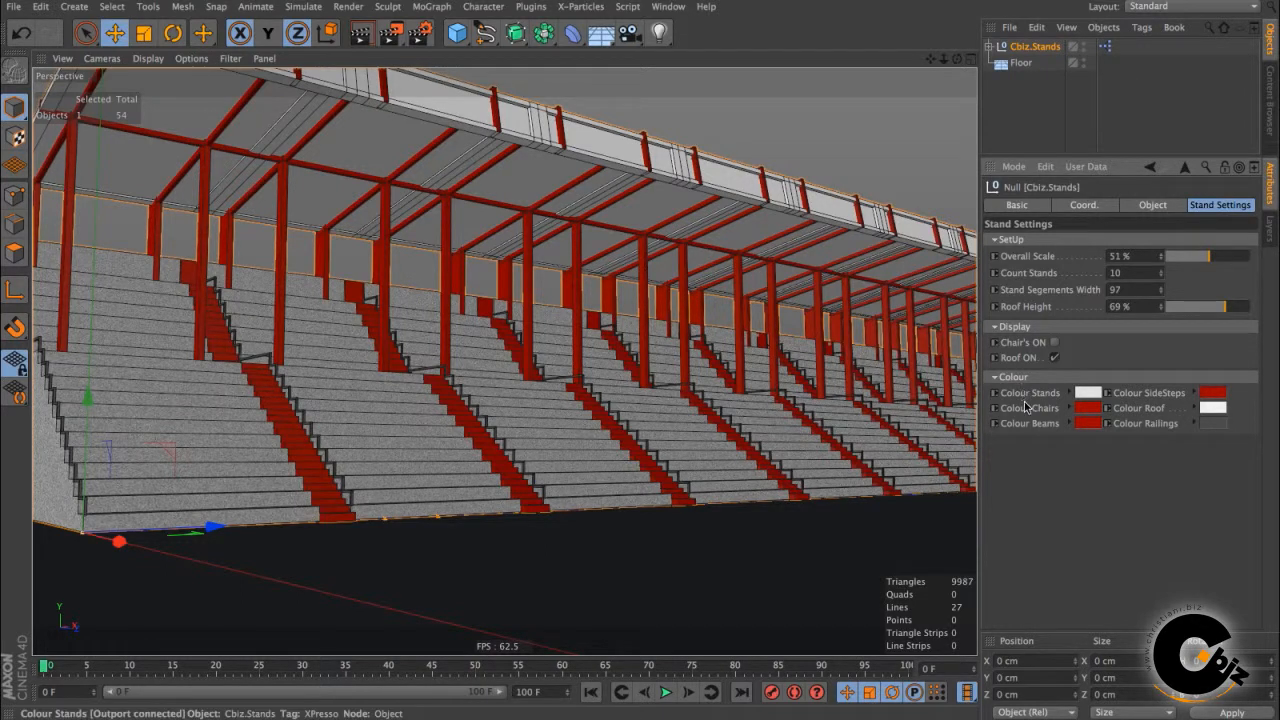
{"action": "mouse_move", "coordinate": [1024, 405]}
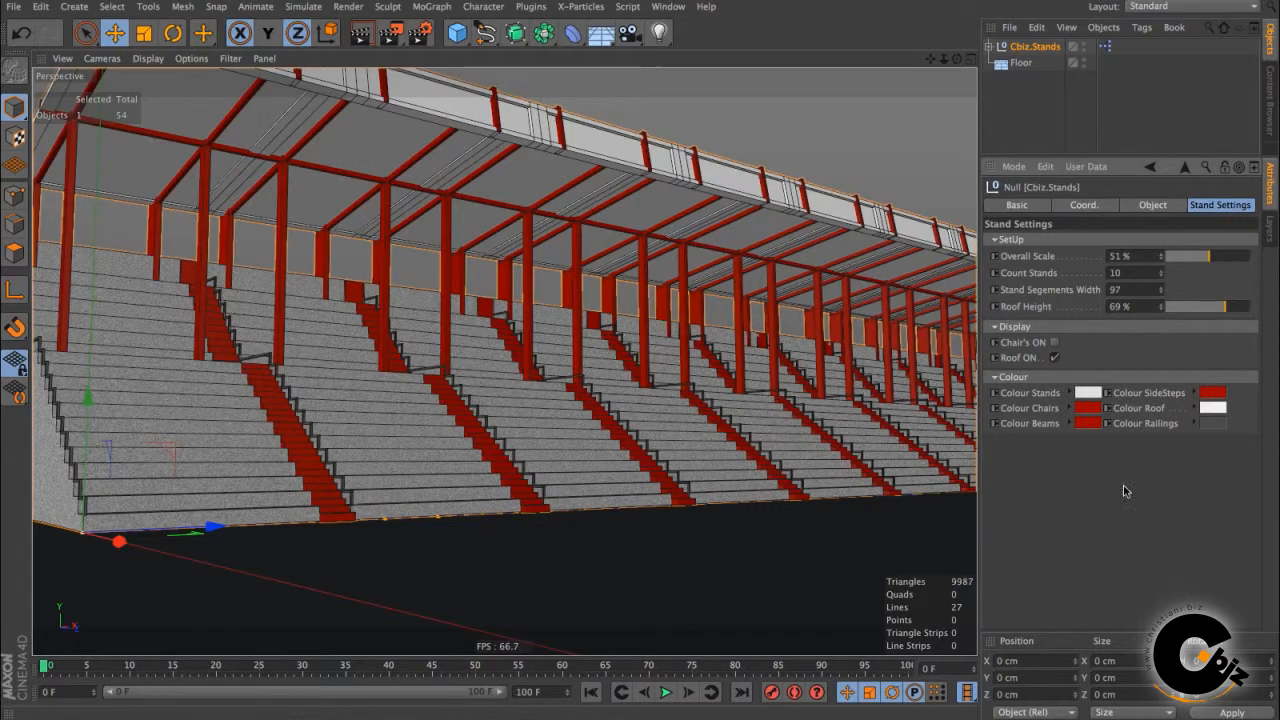
{"action": "mouse_move", "coordinate": [1148, 470]}
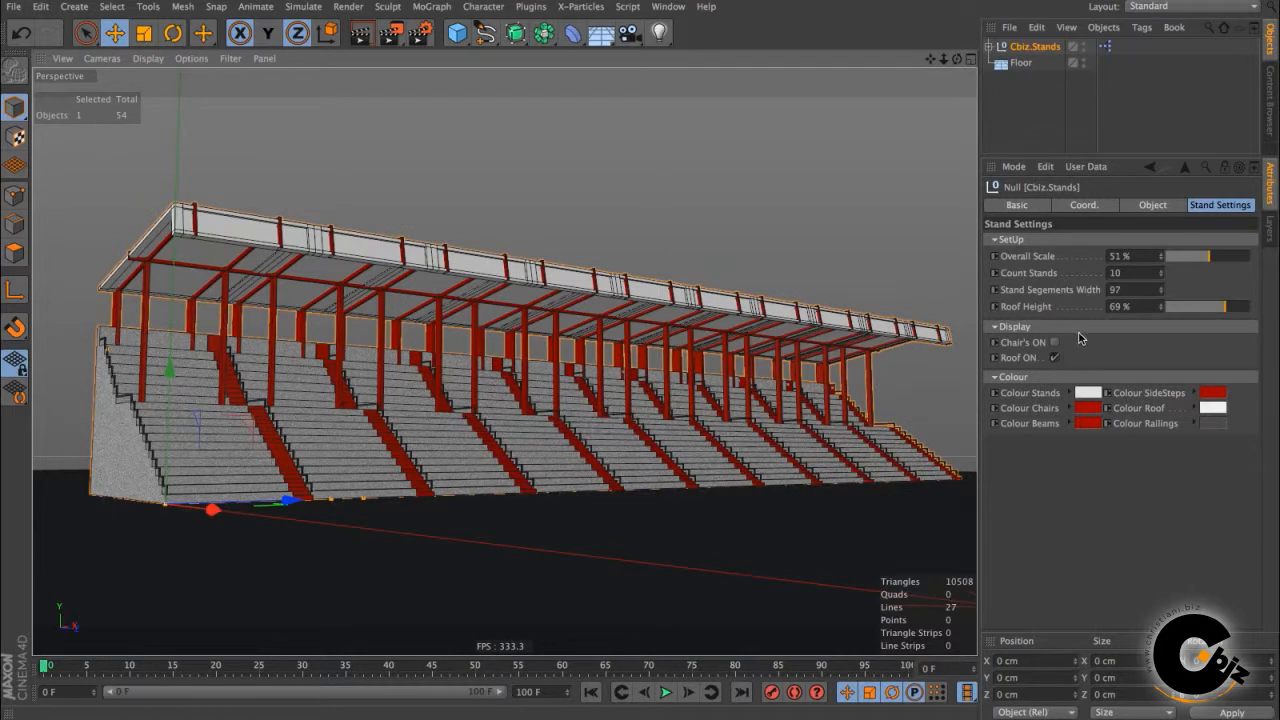
{"action": "mouse_move", "coordinate": [1053, 343]}
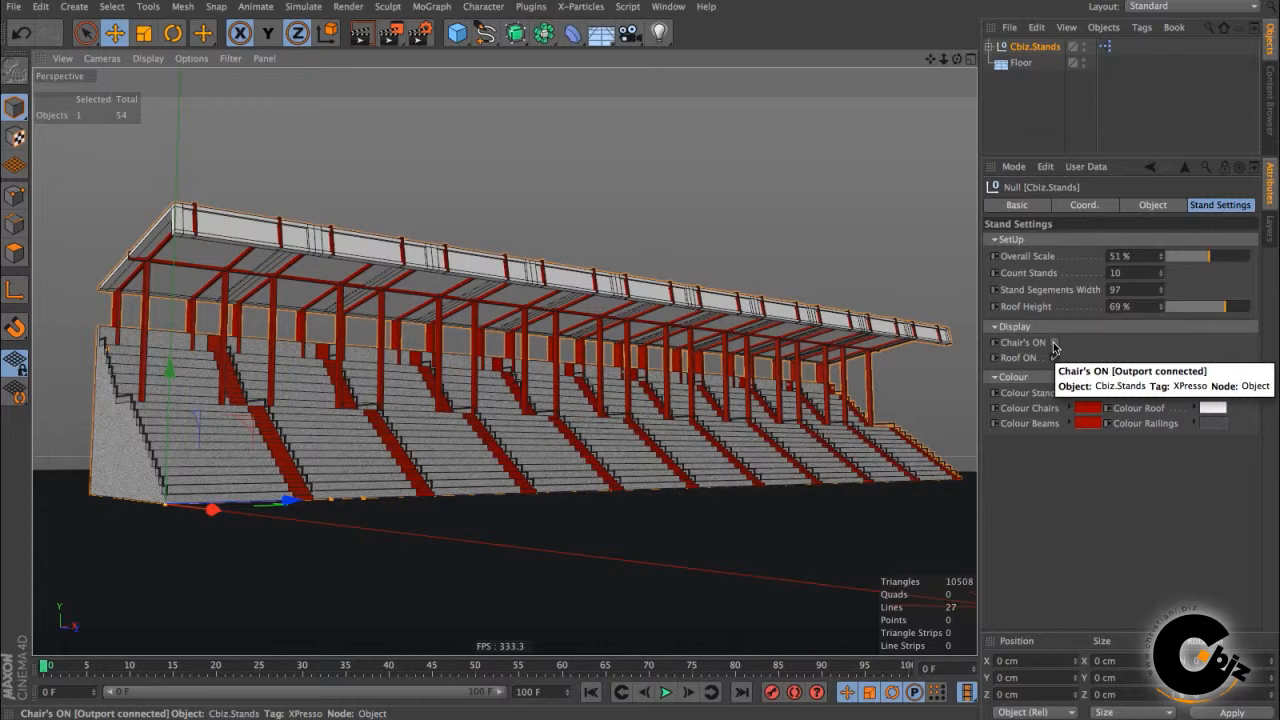
Toggle Chair's ON off and back on, leaving chairs enabled on every tier.
{"action": "left_click", "coordinate": [1053, 342]}
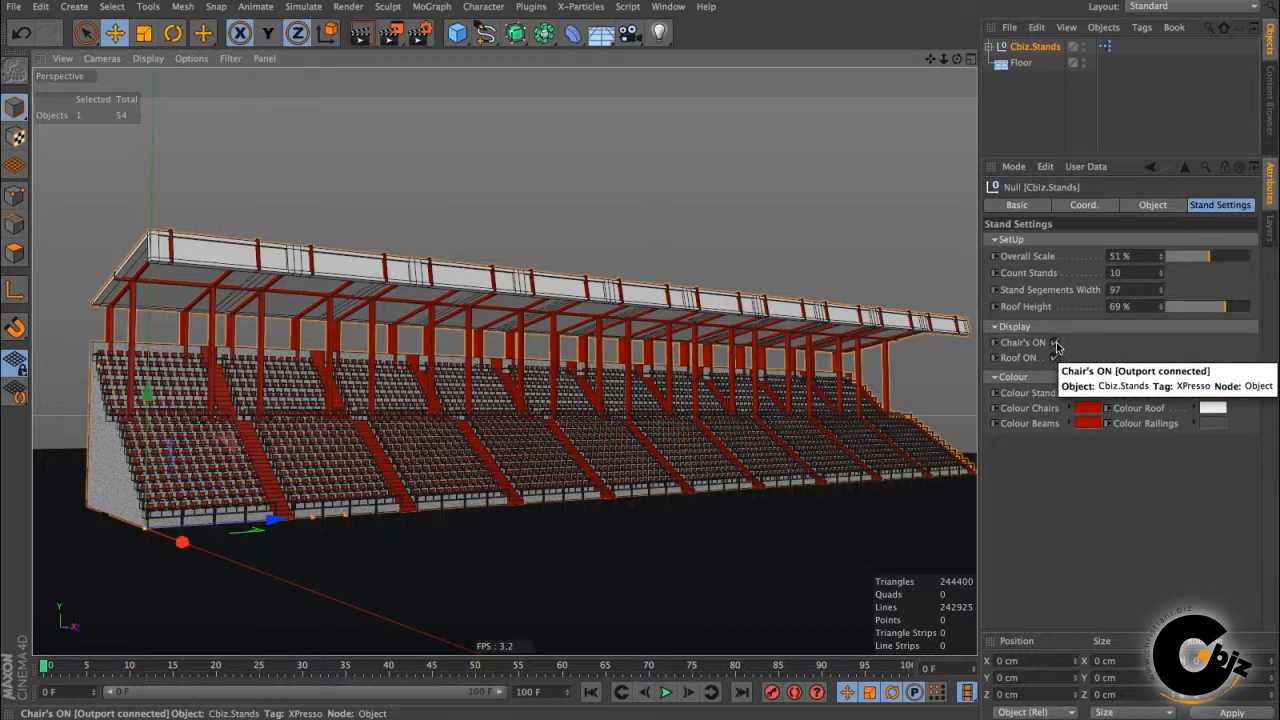
{"action": "left_click", "coordinate": [1054, 342]}
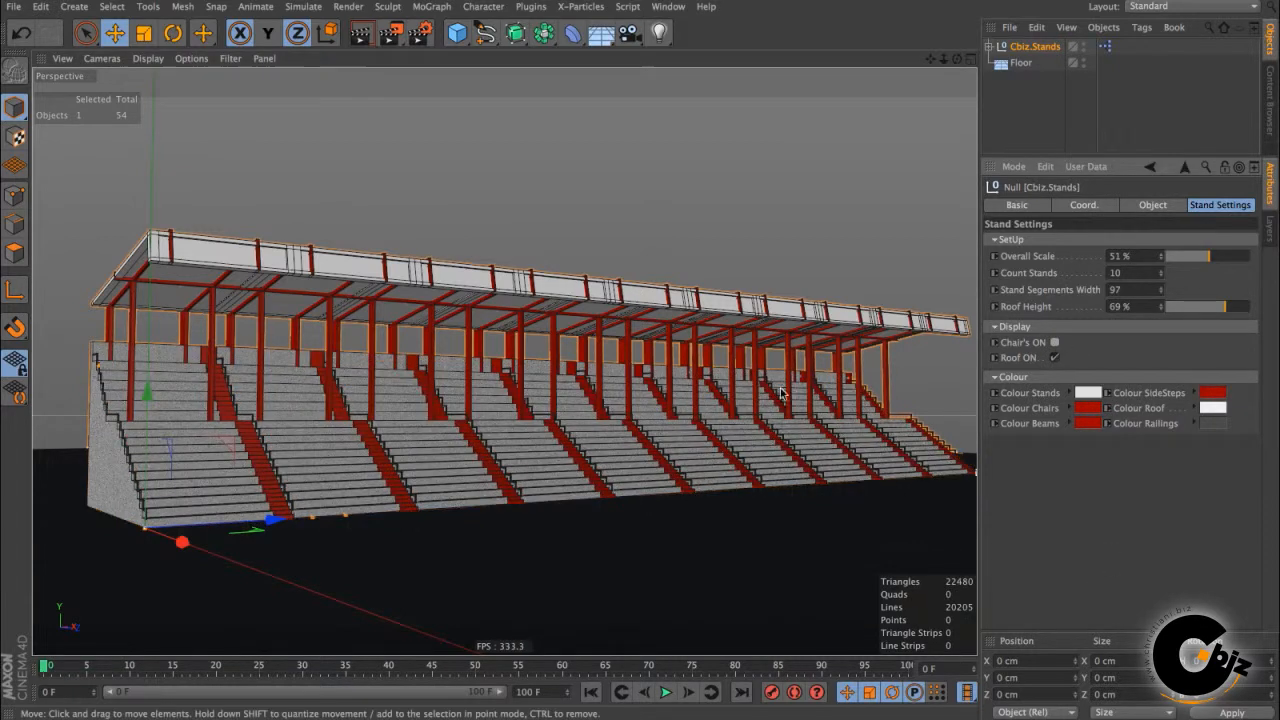
{"action": "left_click", "coordinate": [1054, 342]}
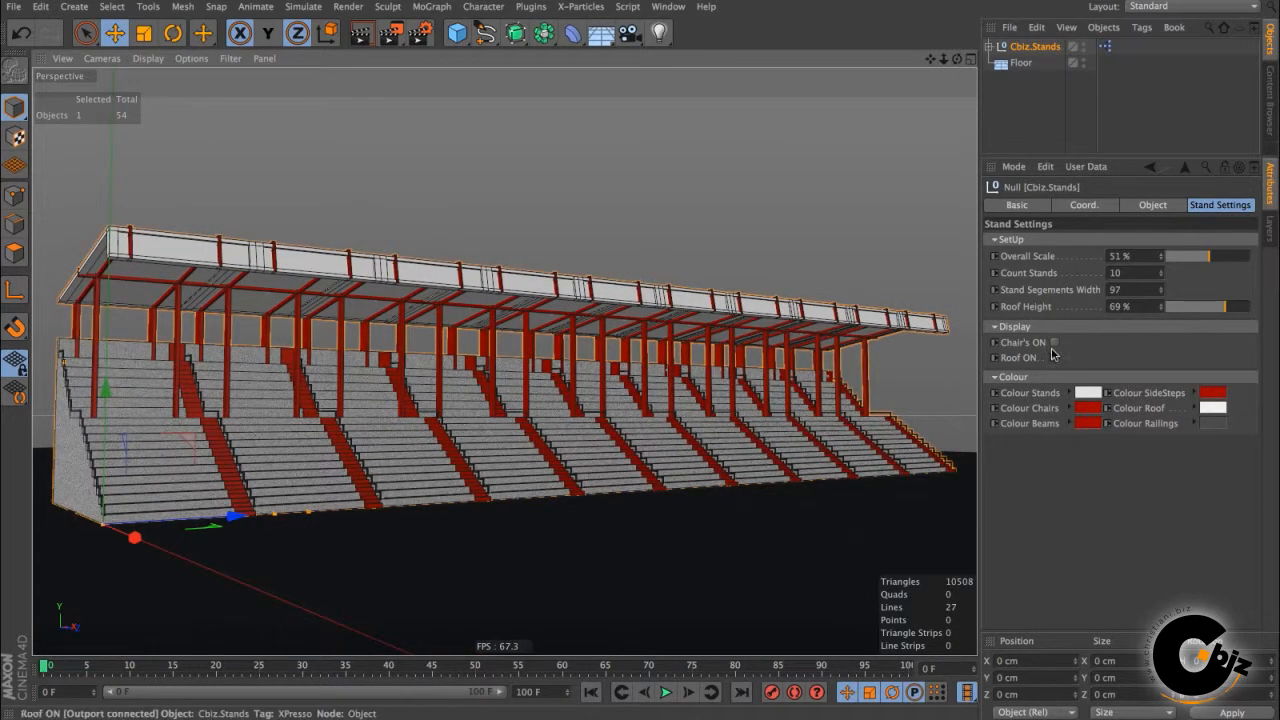
{"action": "left_click", "coordinate": [1054, 342]}
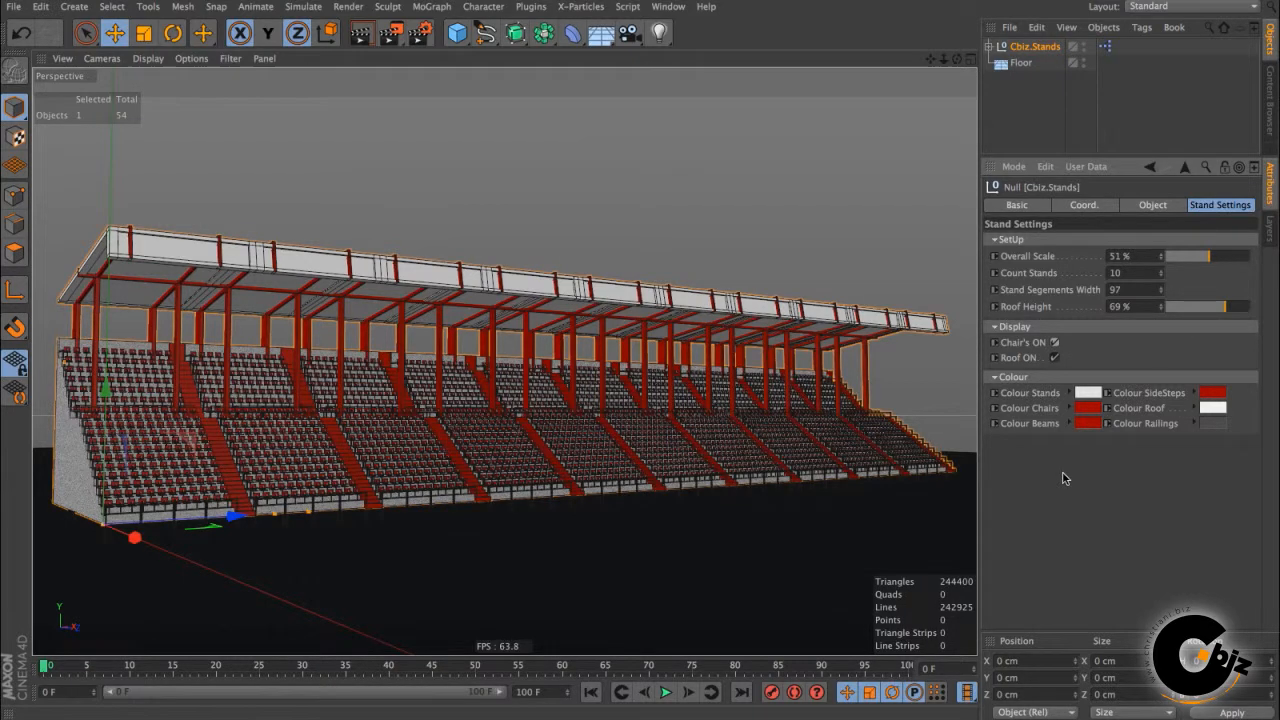